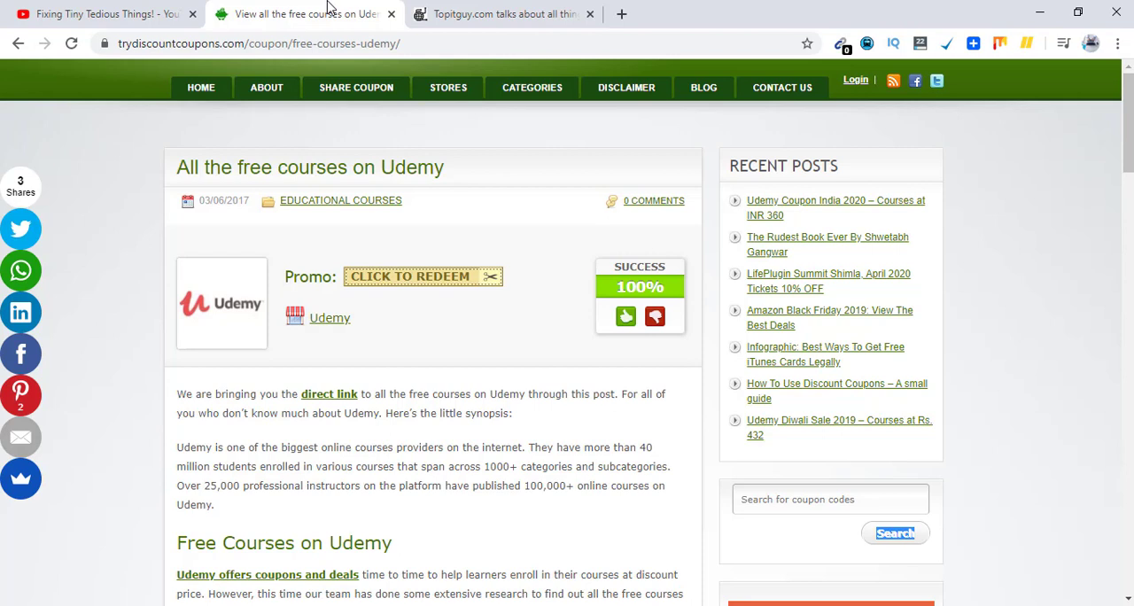
{"action": "mouse_move", "coordinate": [568, 261]}
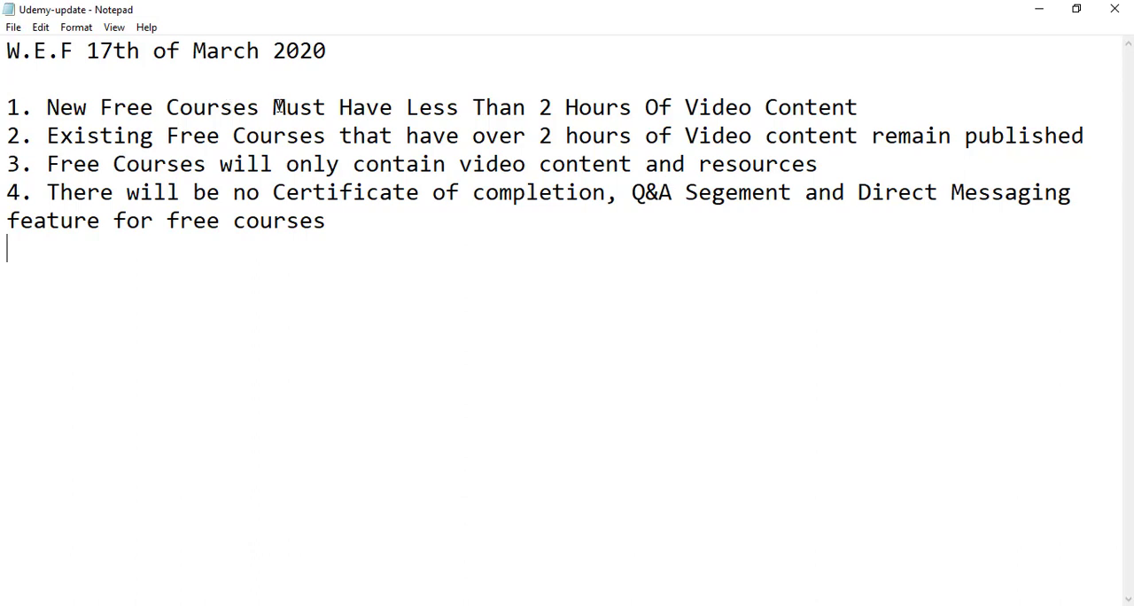
{"action": "mouse_move", "coordinate": [813, 107]}
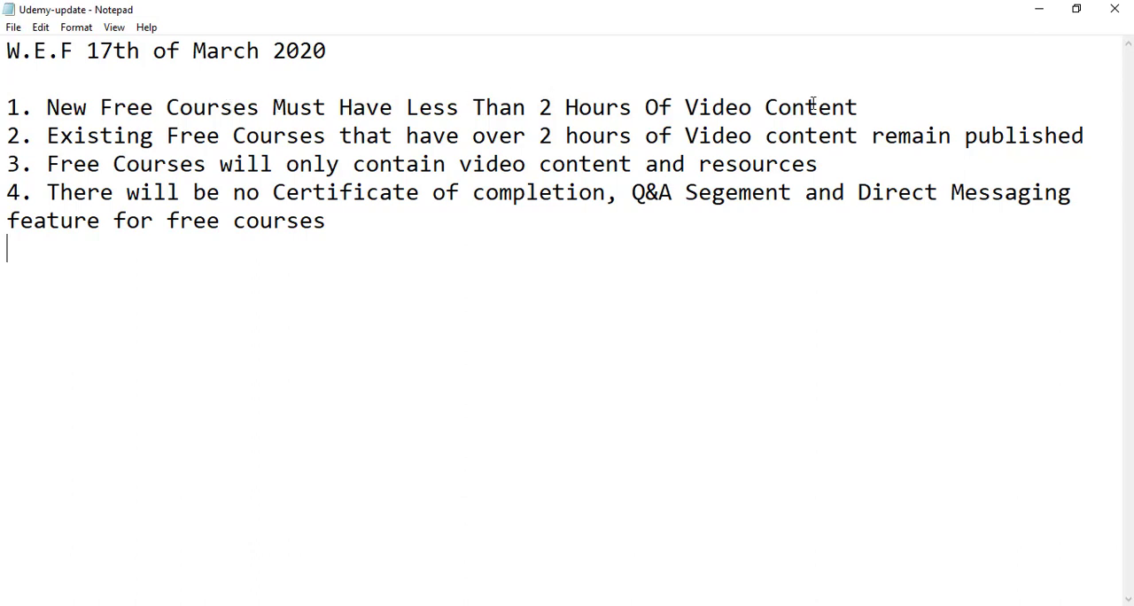
{"action": "mouse_move", "coordinate": [475, 163]}
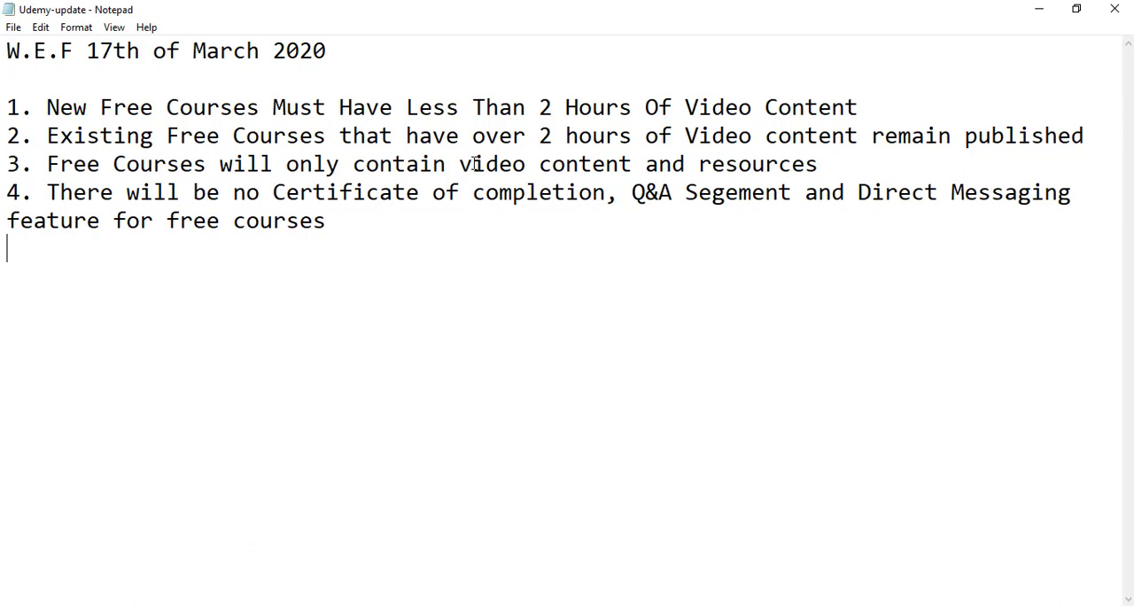
{"action": "mouse_move", "coordinate": [742, 147]}
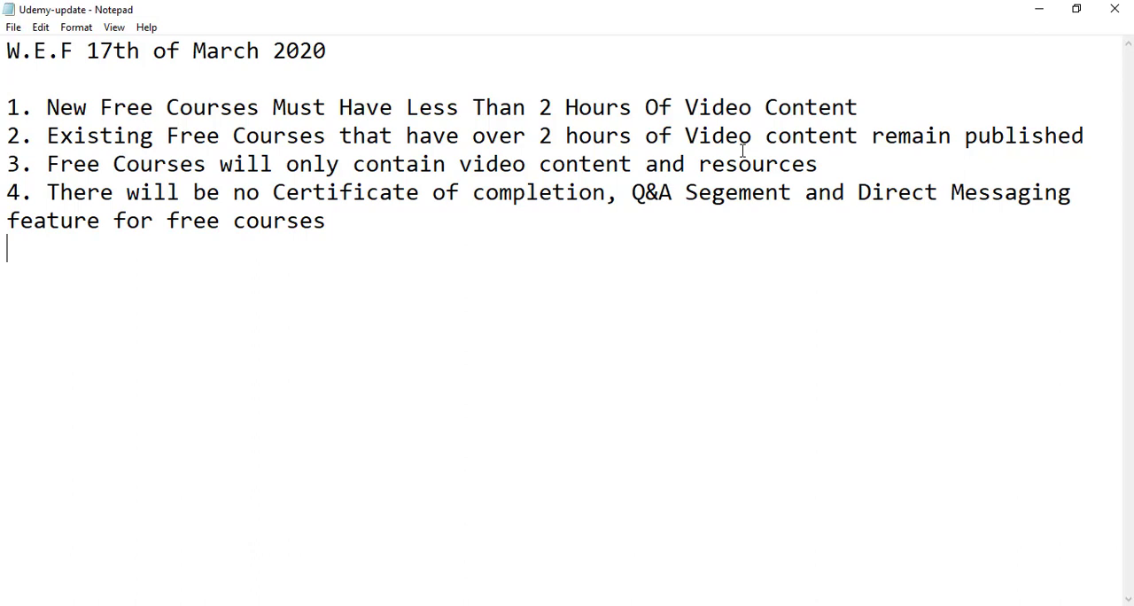
{"action": "mouse_move", "coordinate": [1018, 29]}
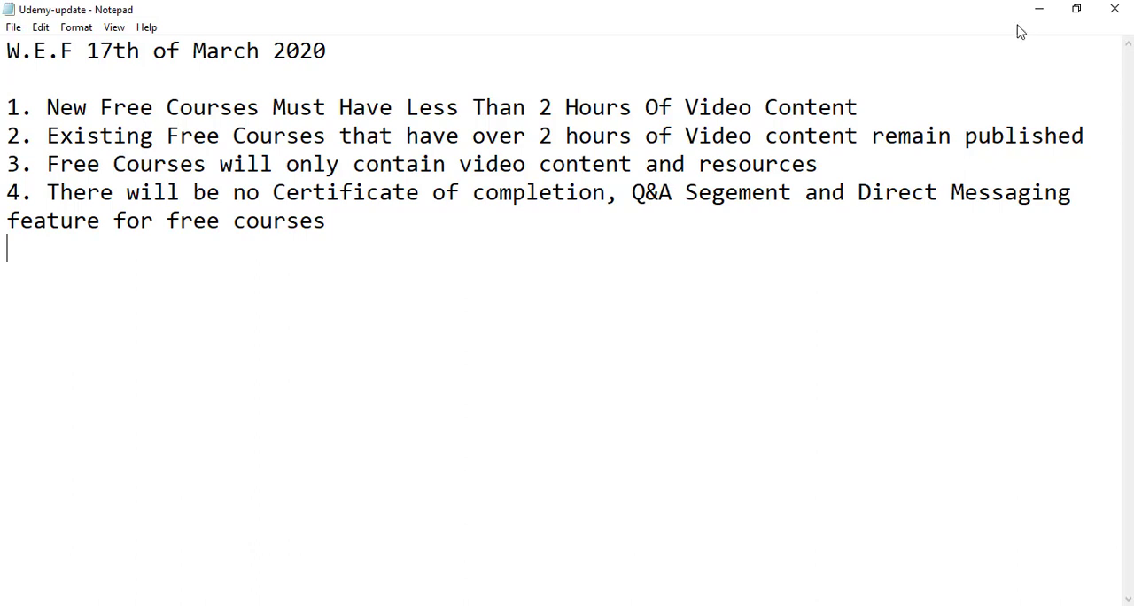
{"action": "mouse_move", "coordinate": [1038, 9]}
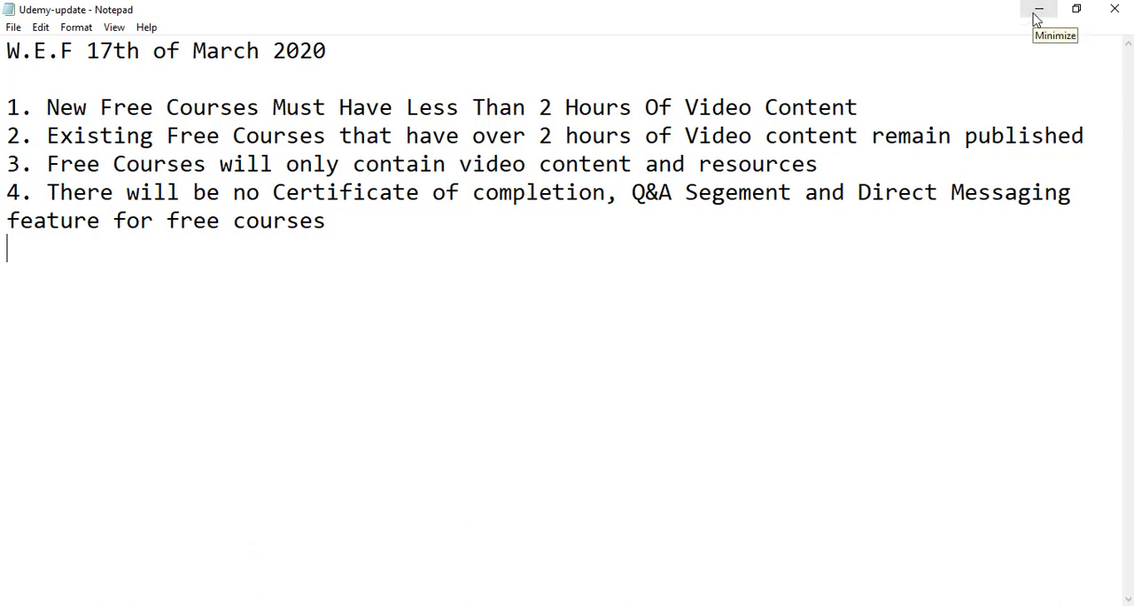
{"action": "mouse_move", "coordinate": [1039, 18]}
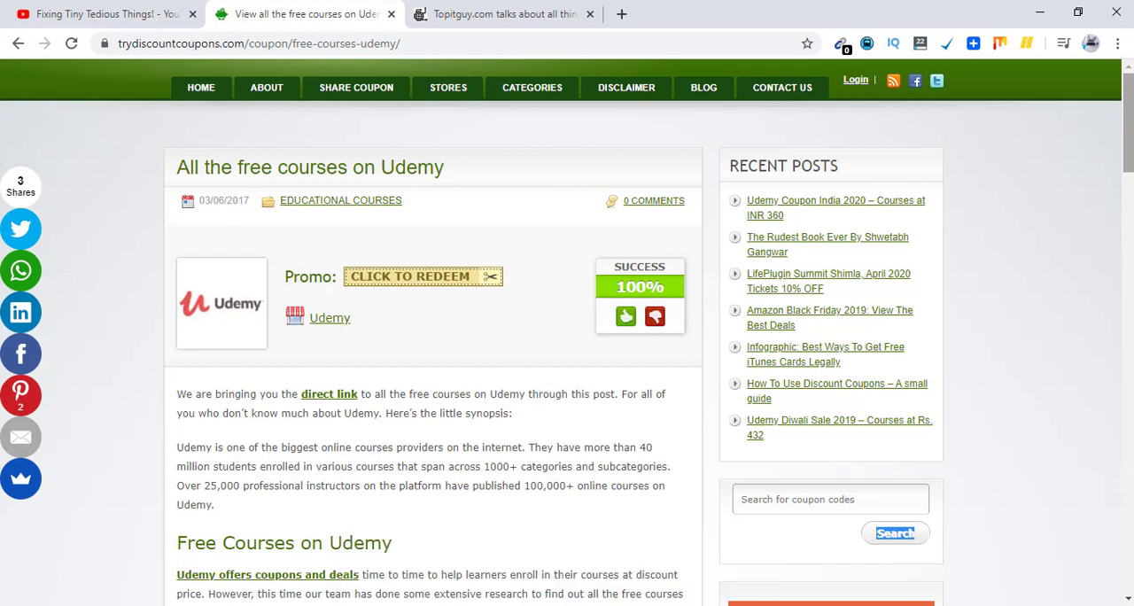
{"action": "mouse_move", "coordinate": [553, 149]}
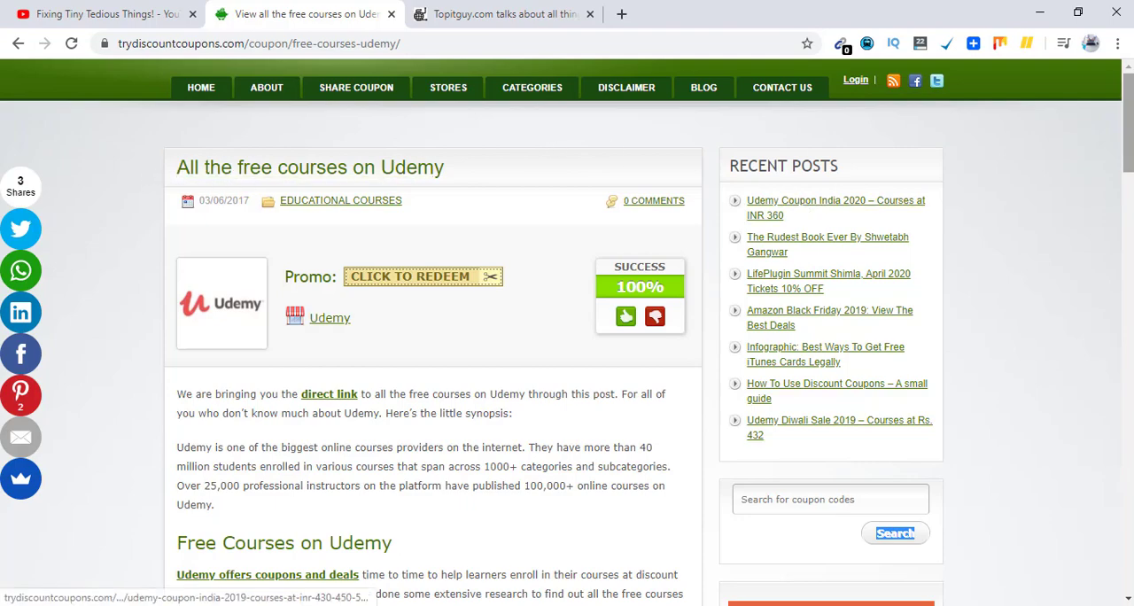
Step: Redeem the TryDiscountCoupons Udemy promo to open Udemy's 6797 free-course results
{"action": "scroll", "scroll_direction": "down", "scroll_amount": 3}
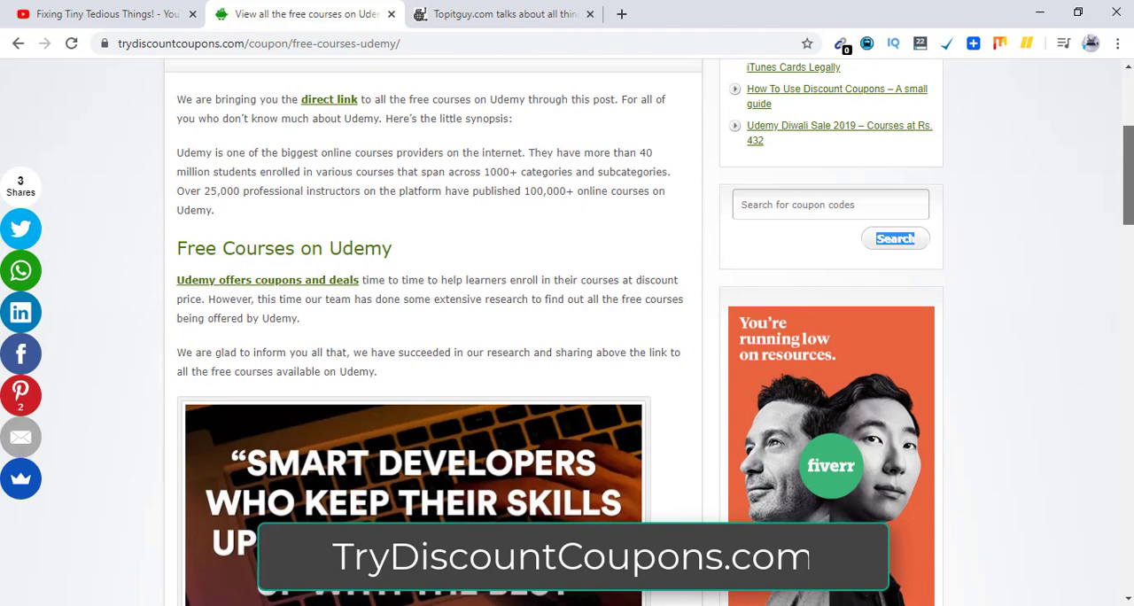
{"action": "scroll", "scroll_direction": "up", "scroll_amount": 3}
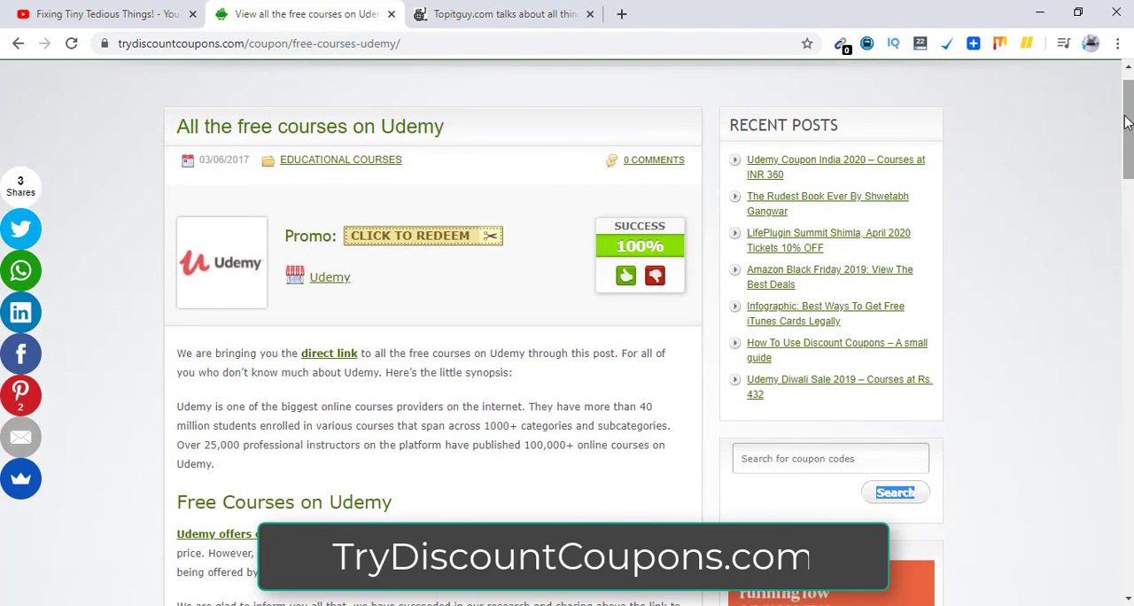
{"action": "mouse_move", "coordinate": [402, 287]}
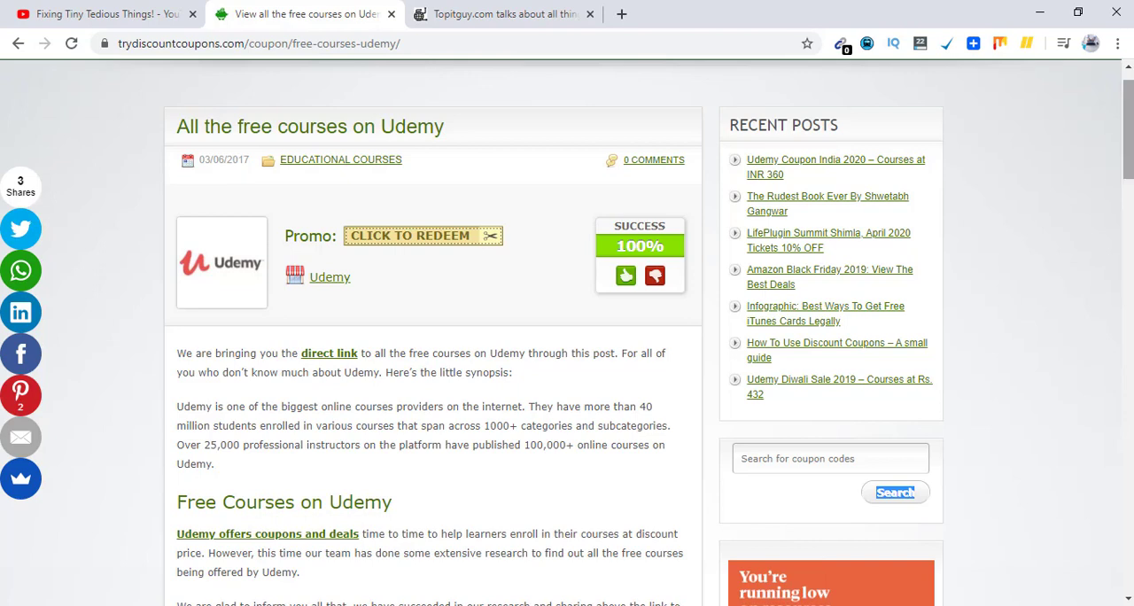
{"action": "mouse_move", "coordinate": [454, 250]}
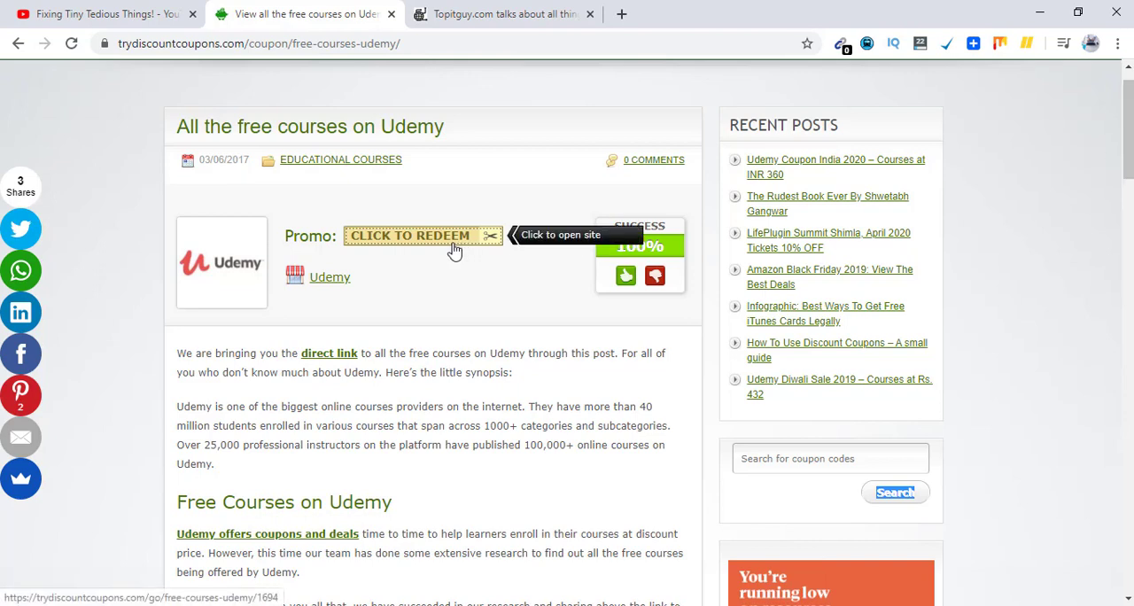
{"action": "left_click", "coordinate": [409, 235]}
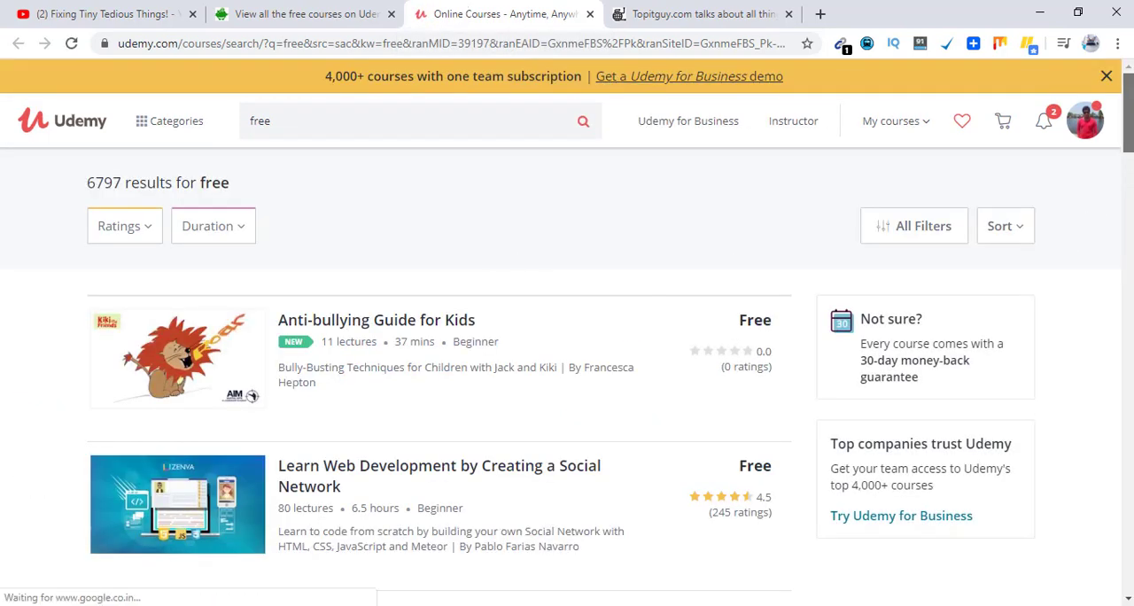
Step: Scroll through Udemy's free courses, down to Photoshop CC for Web Design Beginners and Practical Accounts Training A
{"action": "scroll", "scroll_direction": "down", "scroll_amount": 3}
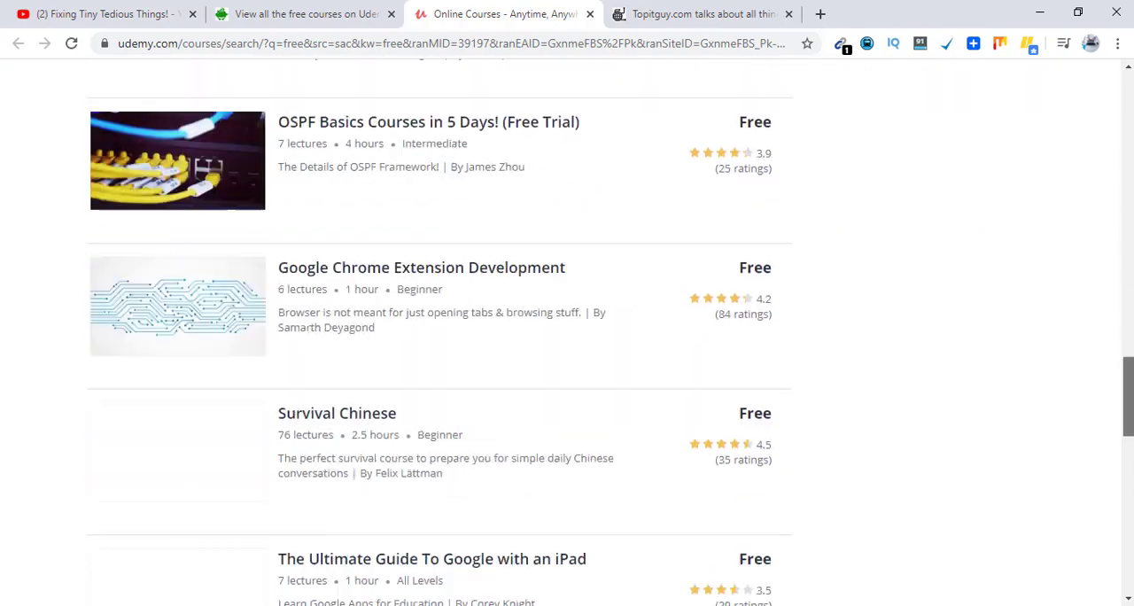
{"action": "scroll", "scroll_direction": "down", "scroll_amount": 3}
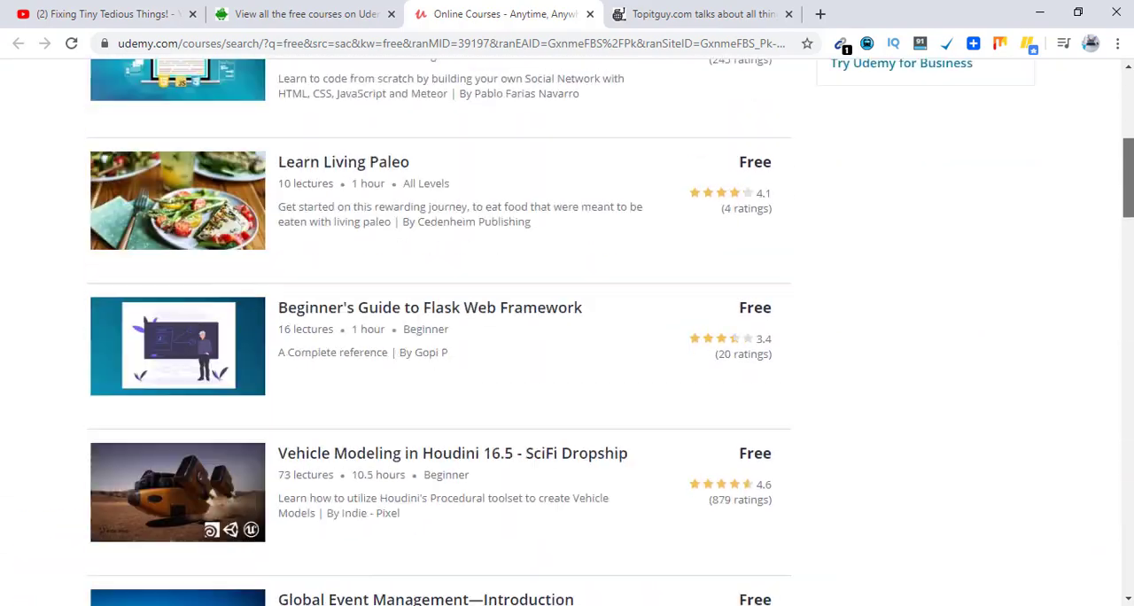
{"action": "scroll", "scroll_direction": "down", "scroll_amount": 3}
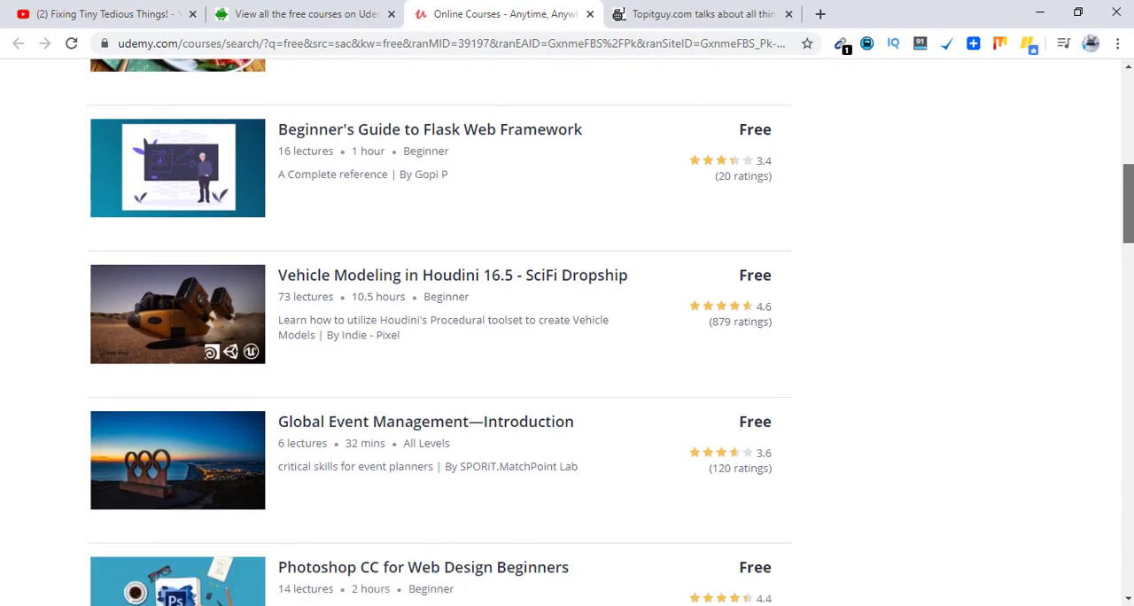
{"action": "scroll", "scroll_direction": "down", "scroll_amount": 3}
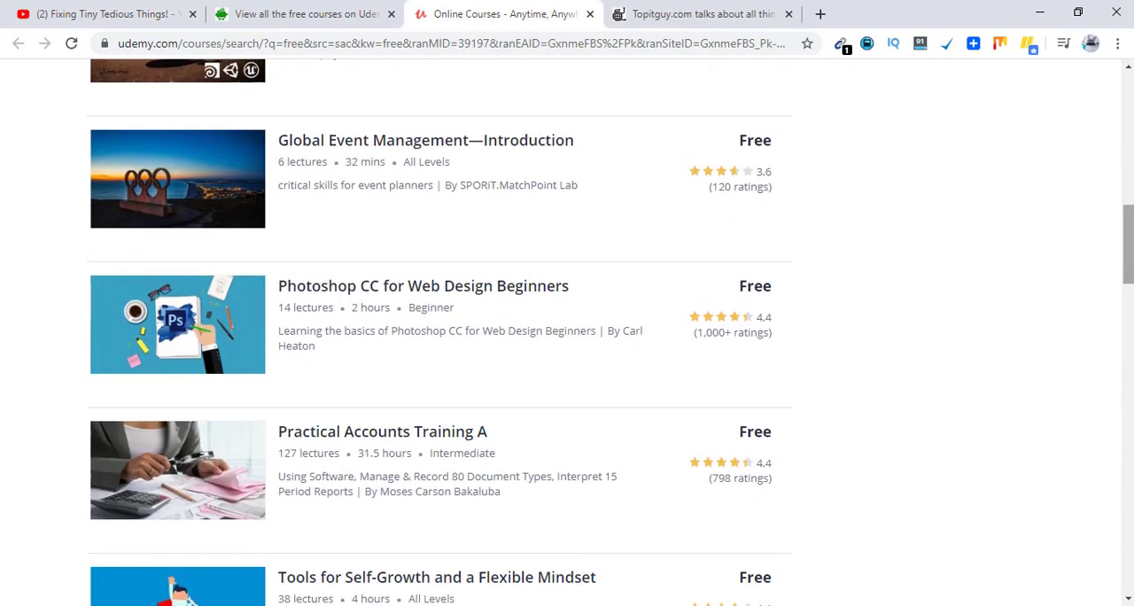